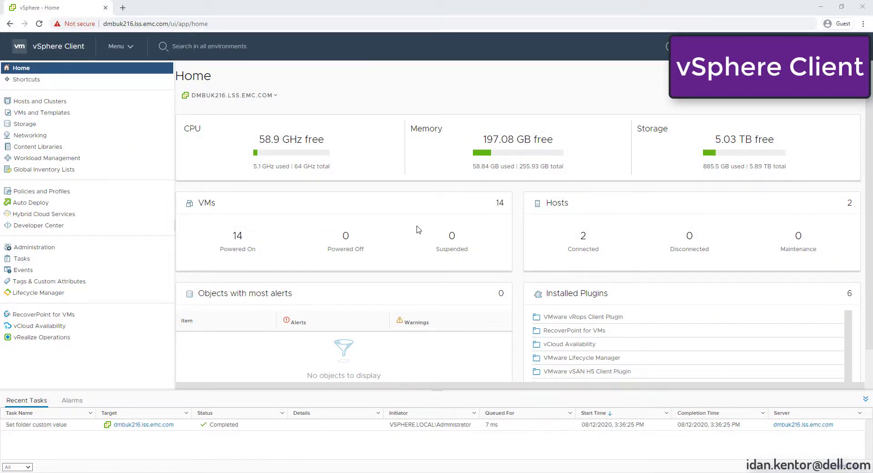
mouse_move(39, 101)
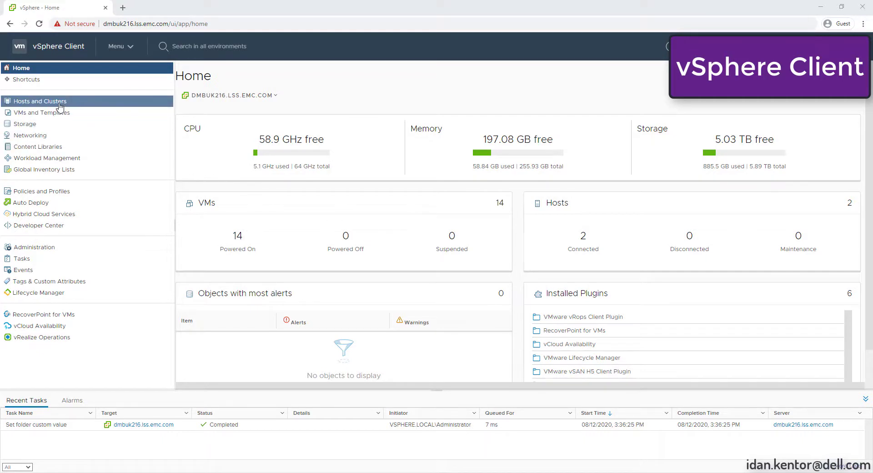
Step: Show the Hosts and Clusters inventory with the dmbuk216.lss.emc.com vCenter and Tokyo_HA1 VMs
left_click(40, 101)
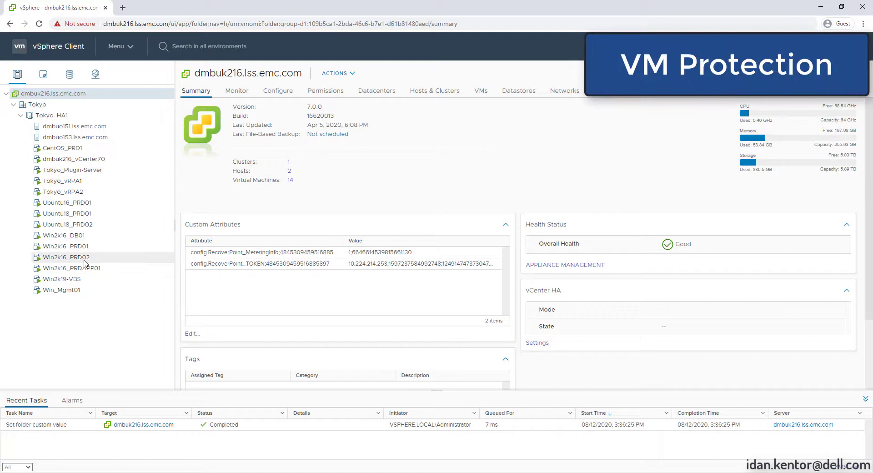
Step: Protect Win2k16_PRD02 with RecoverPoint for VMs as a new group, accepting the proposed replication settings
right_click(65, 257)
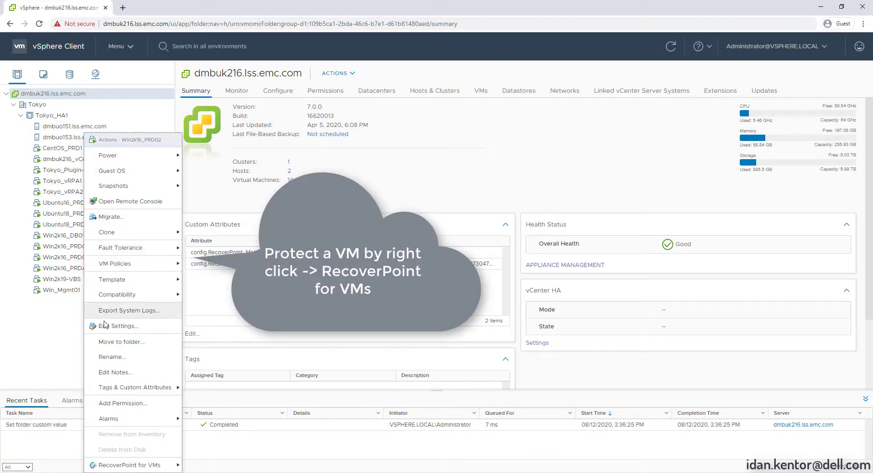
mouse_move(133, 465)
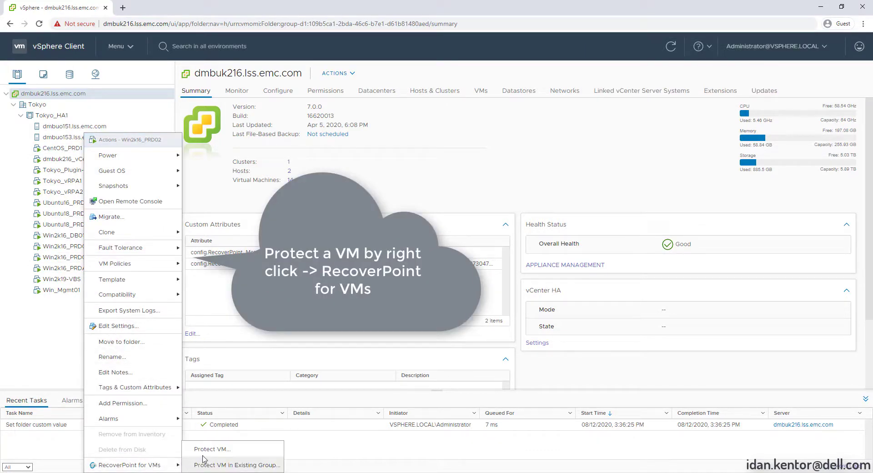
left_click(211, 448)
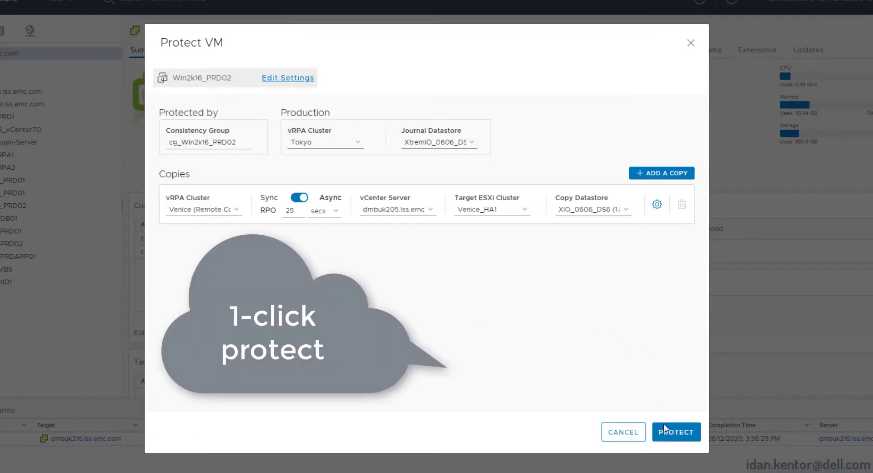
left_click(676, 431)
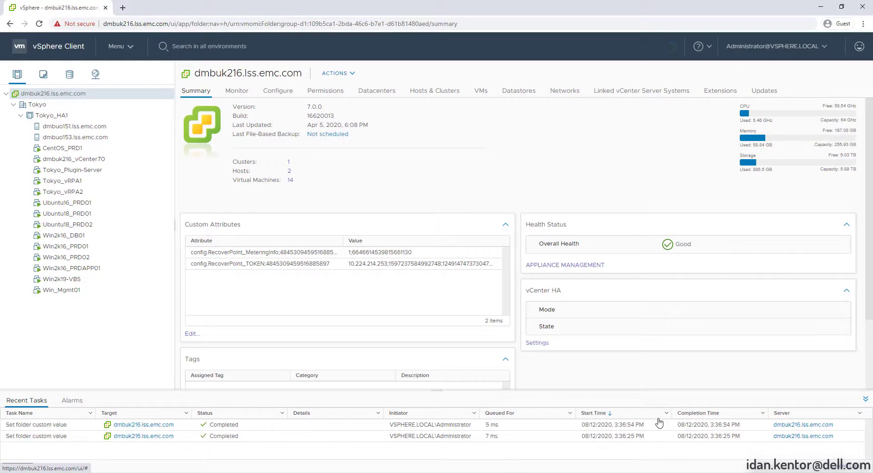
Step: Switch from the vSphere menu to the RecoverPoint for VMs plugin dashboard
left_click(671, 46)
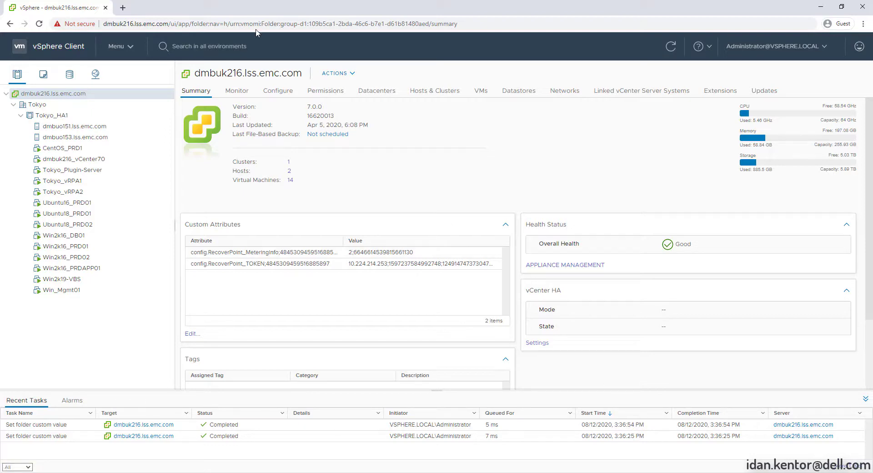
left_click(117, 46)
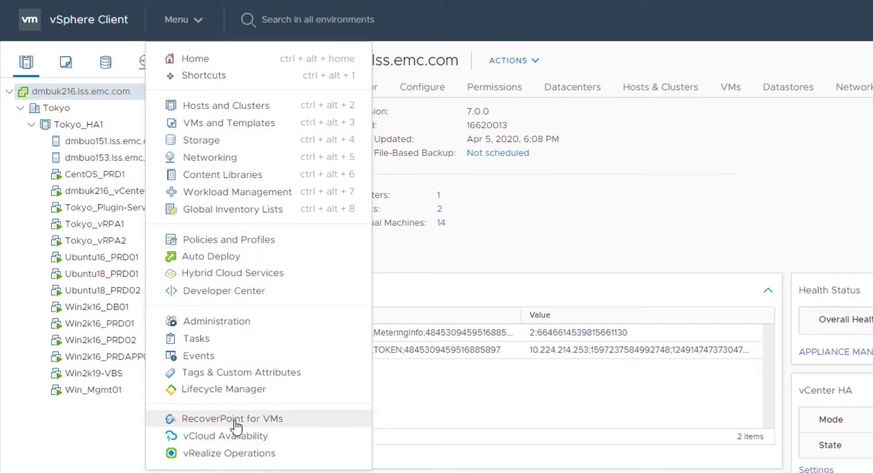
left_click(232, 419)
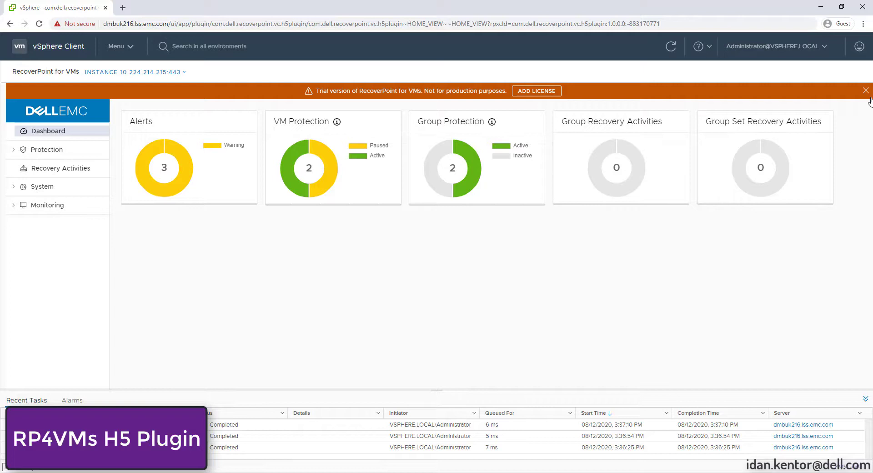
Step: Dismiss the trial notice and list all protected VMs without the status filter
left_click(865, 90)
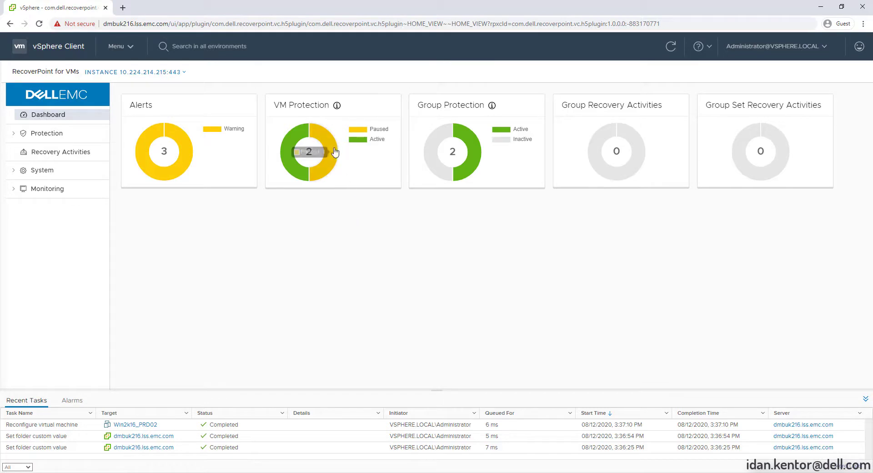
left_click(309, 151)
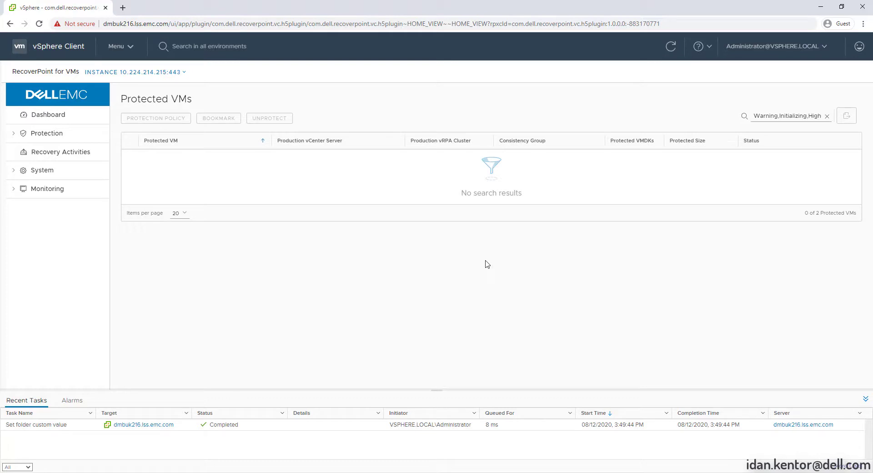
left_click(827, 116)
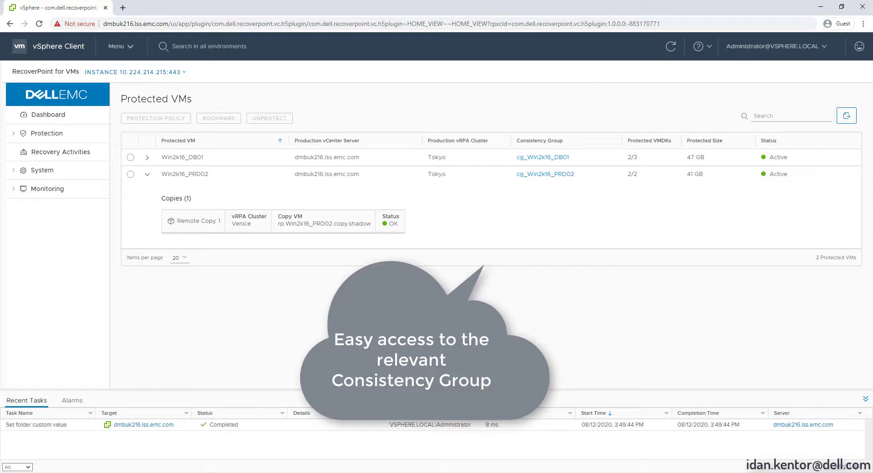
Step: Create a crash-consistent bookmark named 'Before App Upgrade' for group cg_Win2k16_PRD02
left_click(545, 173)
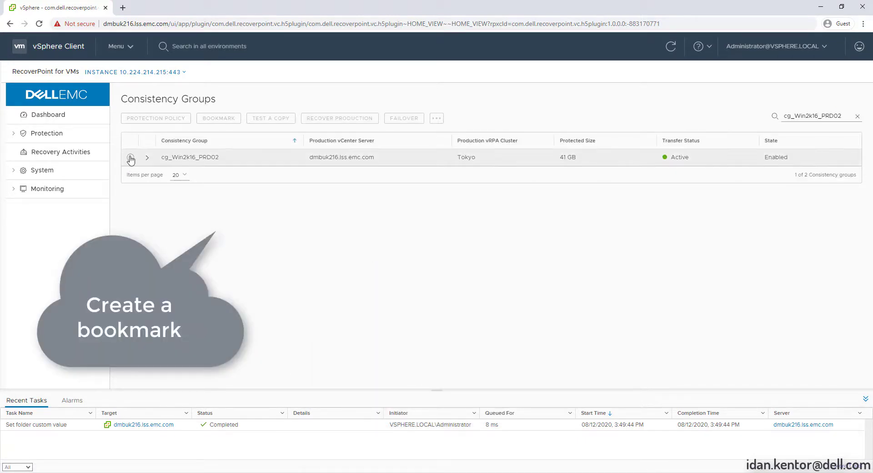
left_click(131, 157)
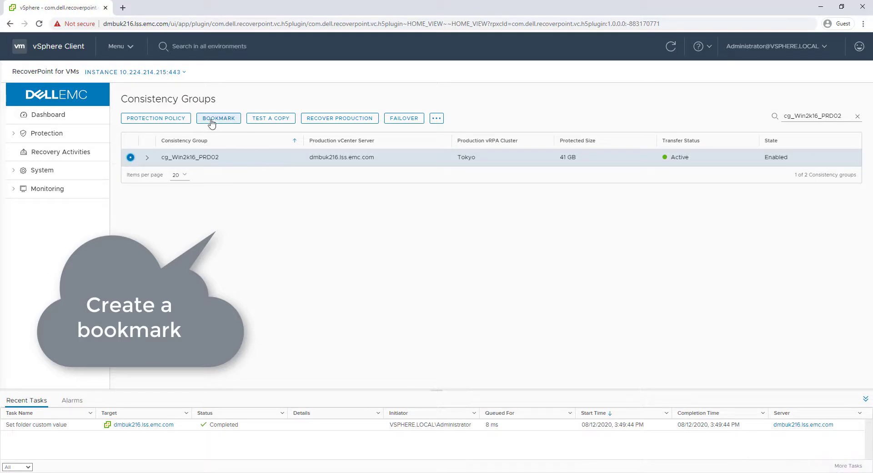
left_click(217, 117)
type("Before App")
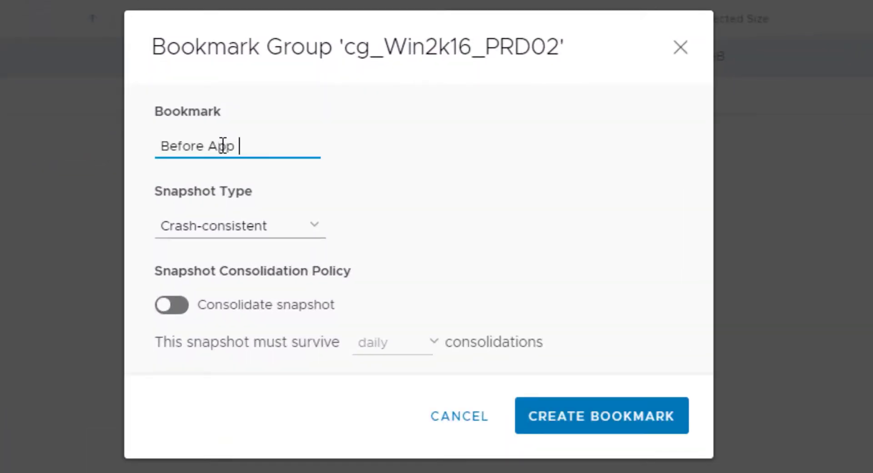
type("Upgrade")
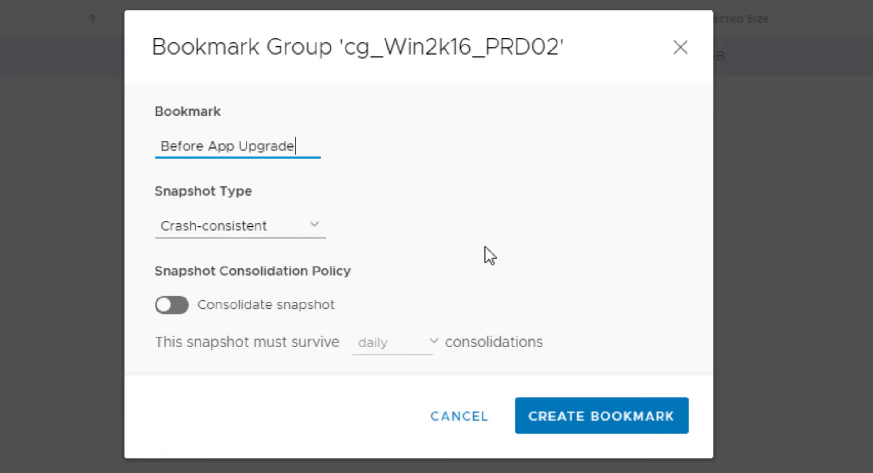
left_click(601, 416)
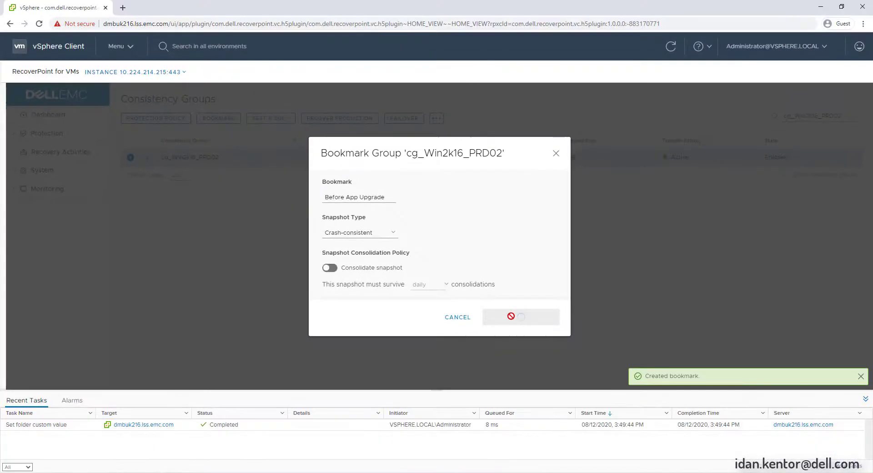
Step: Confirm Remote Copy 1's snapshots include 'Before App Upgrade', then return to the dashboard
left_click(520, 317)
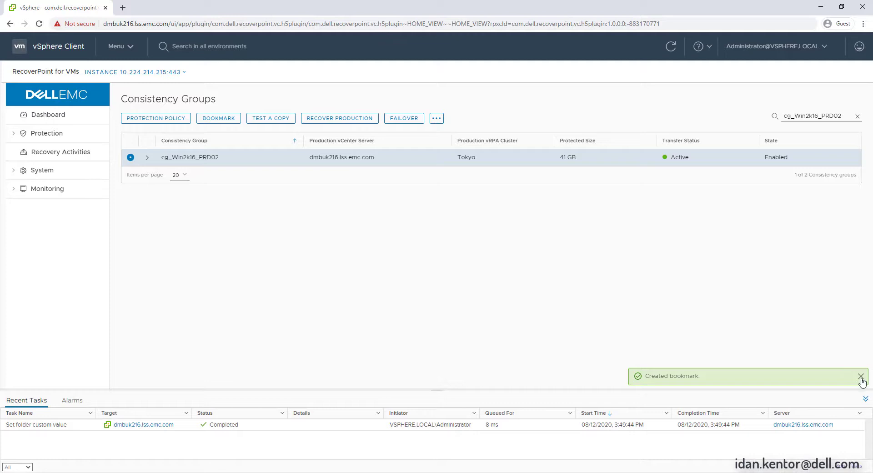
left_click(861, 376)
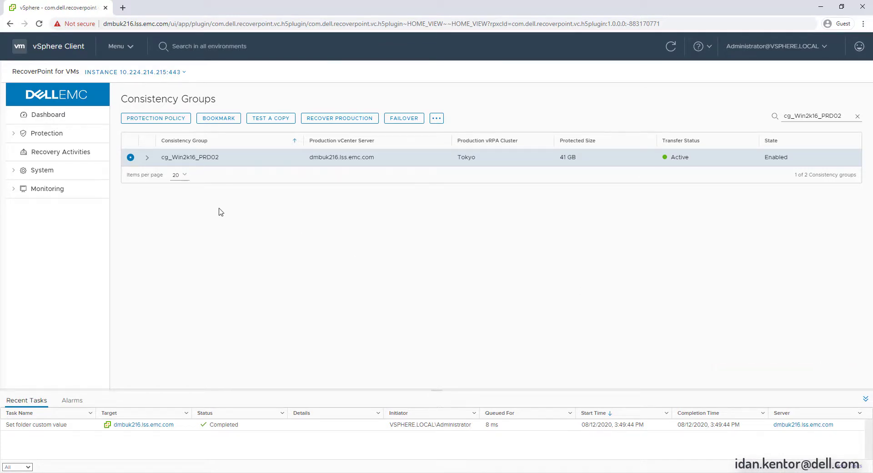
left_click(147, 157)
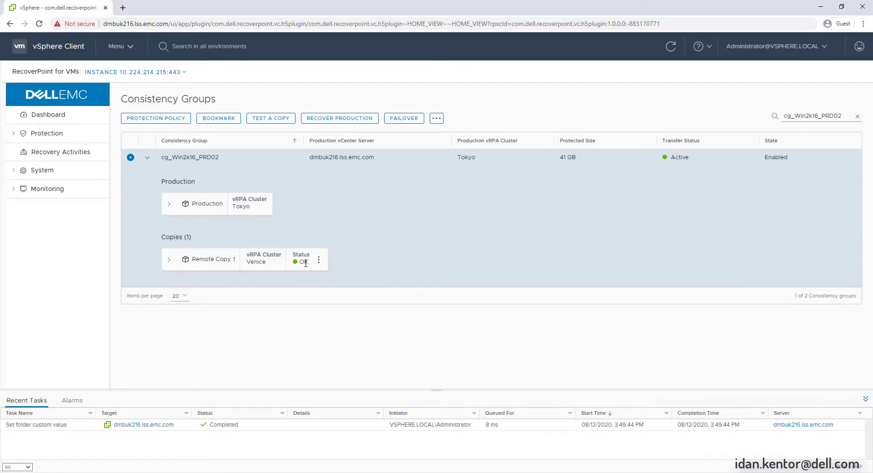
left_click(318, 259)
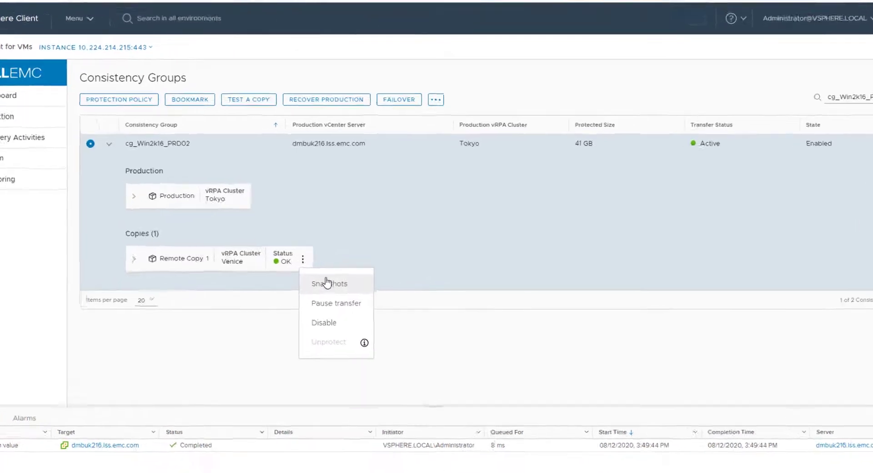
left_click(329, 284)
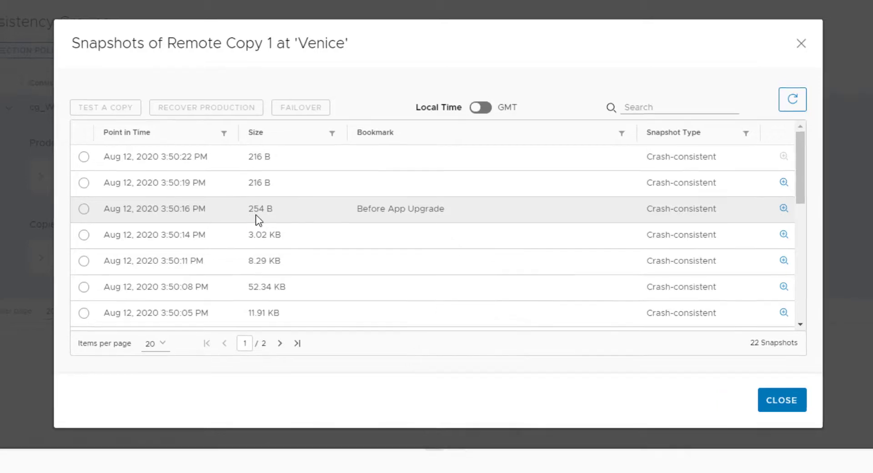
left_click(781, 399)
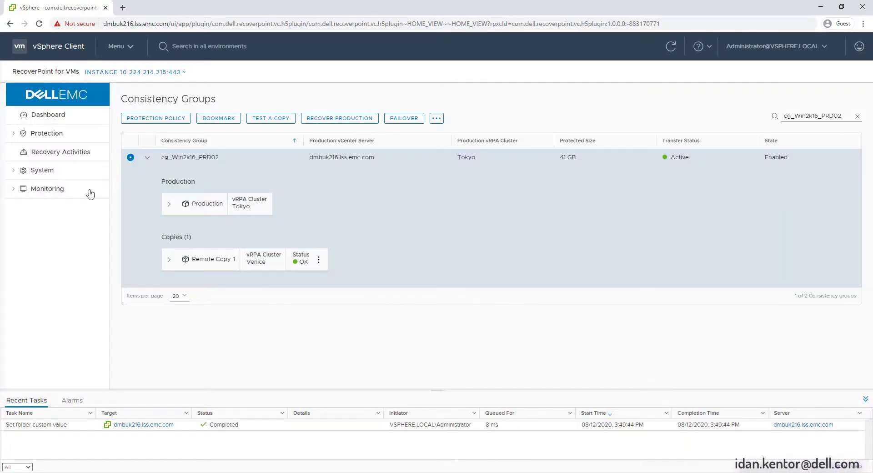
left_click(48, 114)
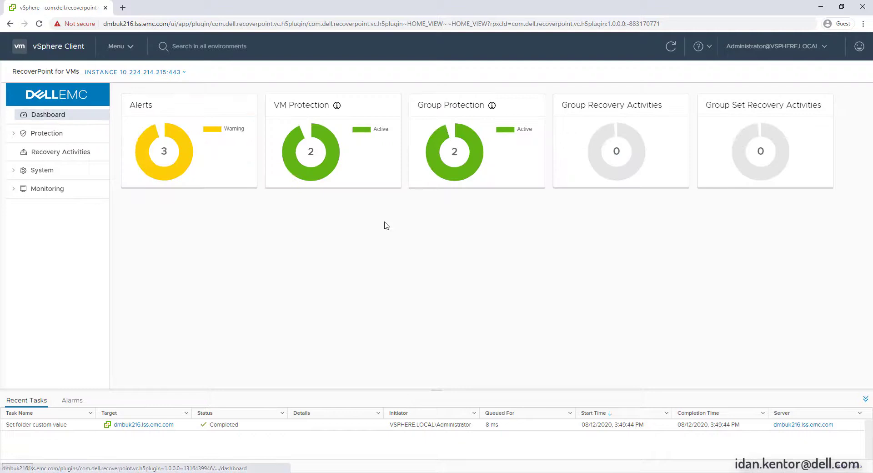